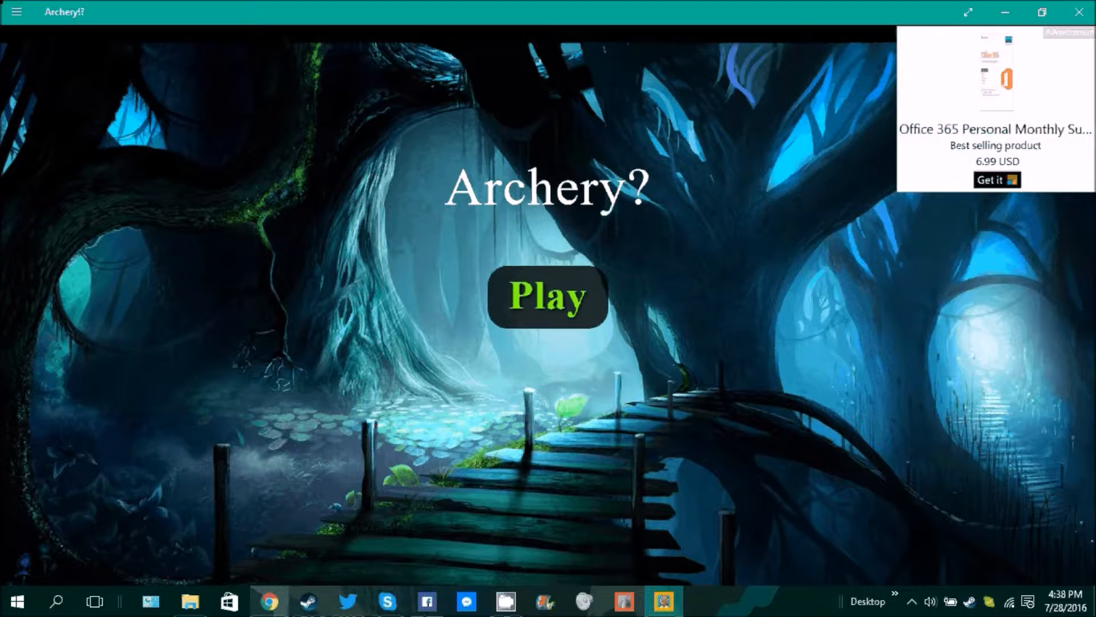
Start an Archery round from the title screen so the target and 14-arrow counter appear
left_click(546, 301)
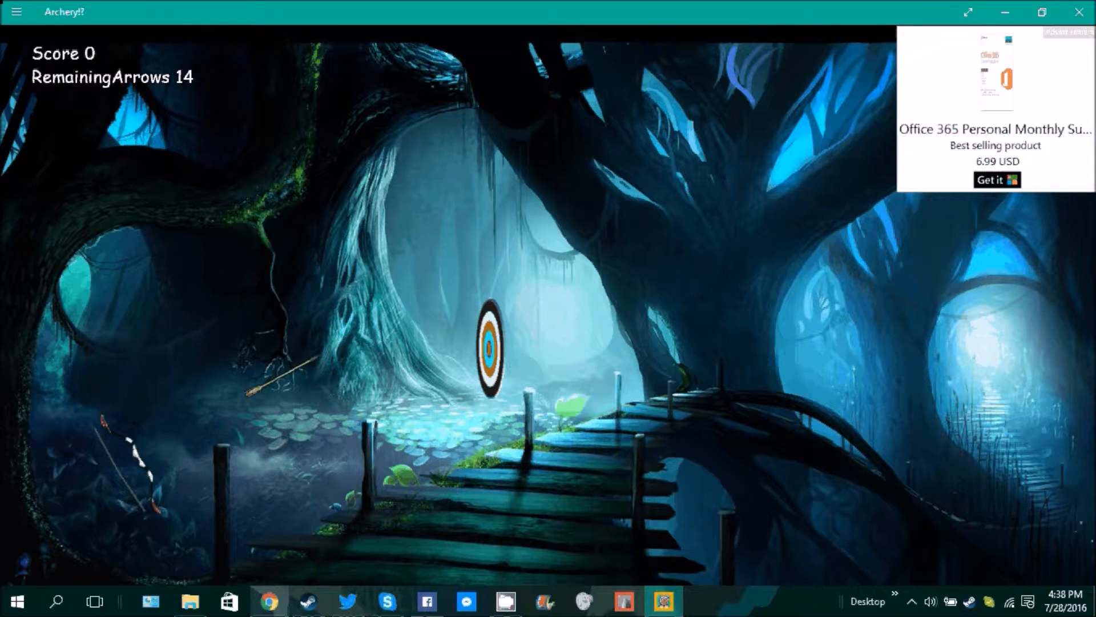
Shoot three arrows at the moving target, raising the score to 320
left_click(486, 352)
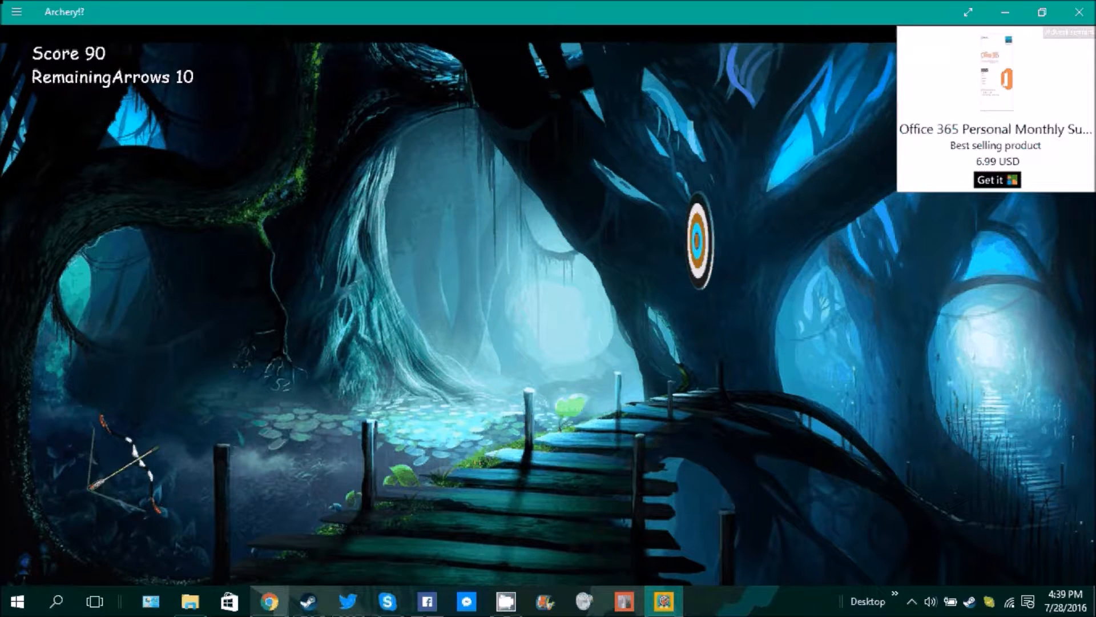
left_click(131, 463)
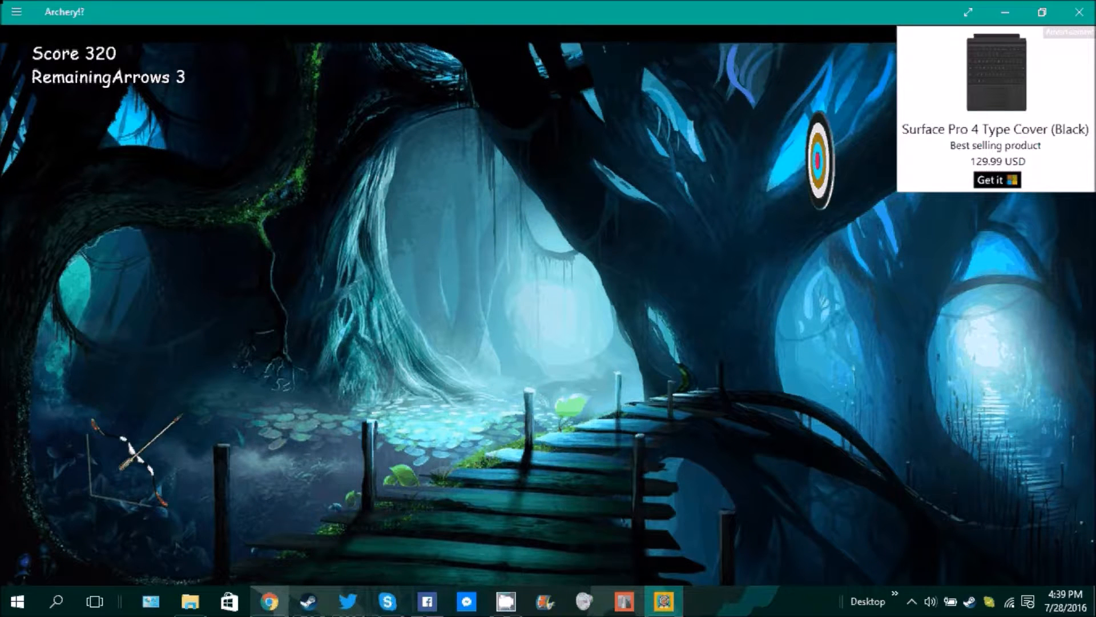
left_click(131, 464)
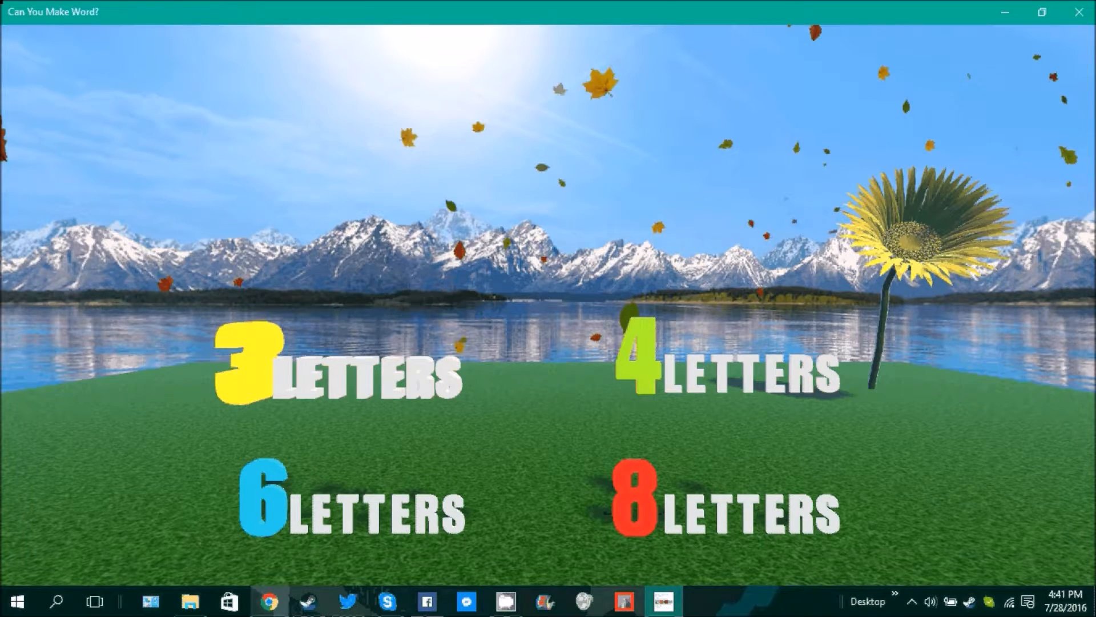
Choose the 3 LETTERS challenge and unscramble words up to a score of 100
left_click(250, 368)
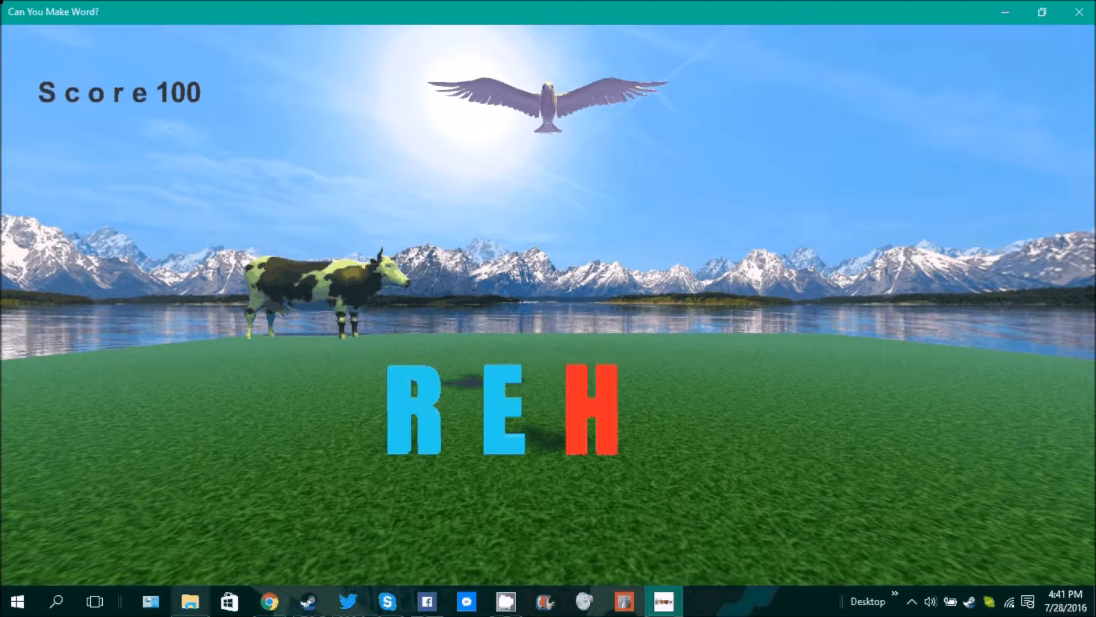
mouse_move(199, 599)
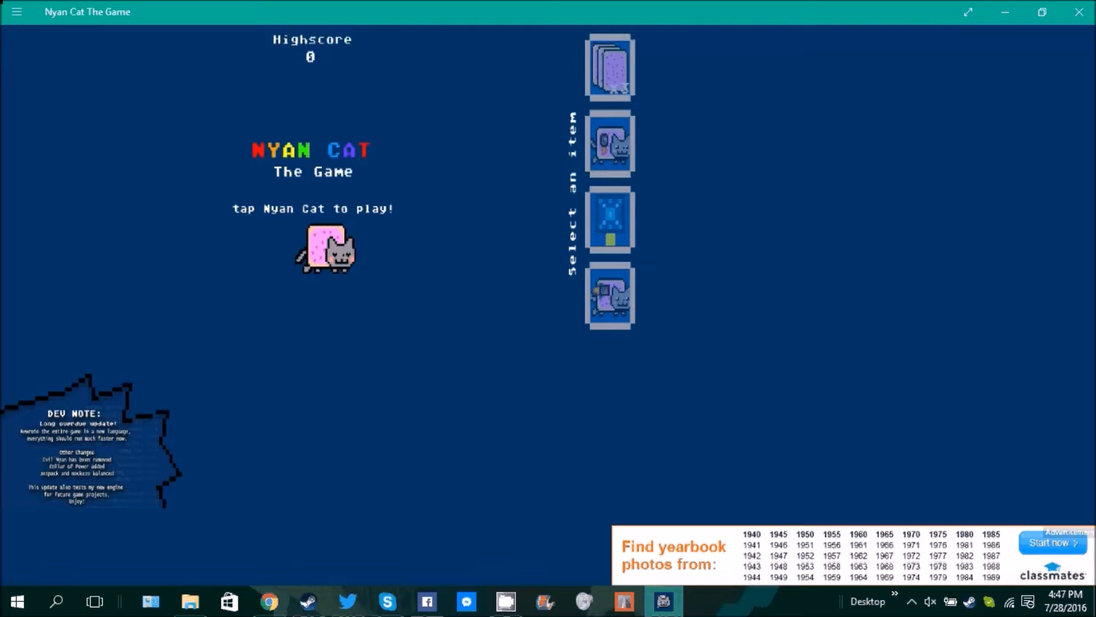
Start a Nyan Cat run from the title screen, flying to distance 28
left_click(325, 256)
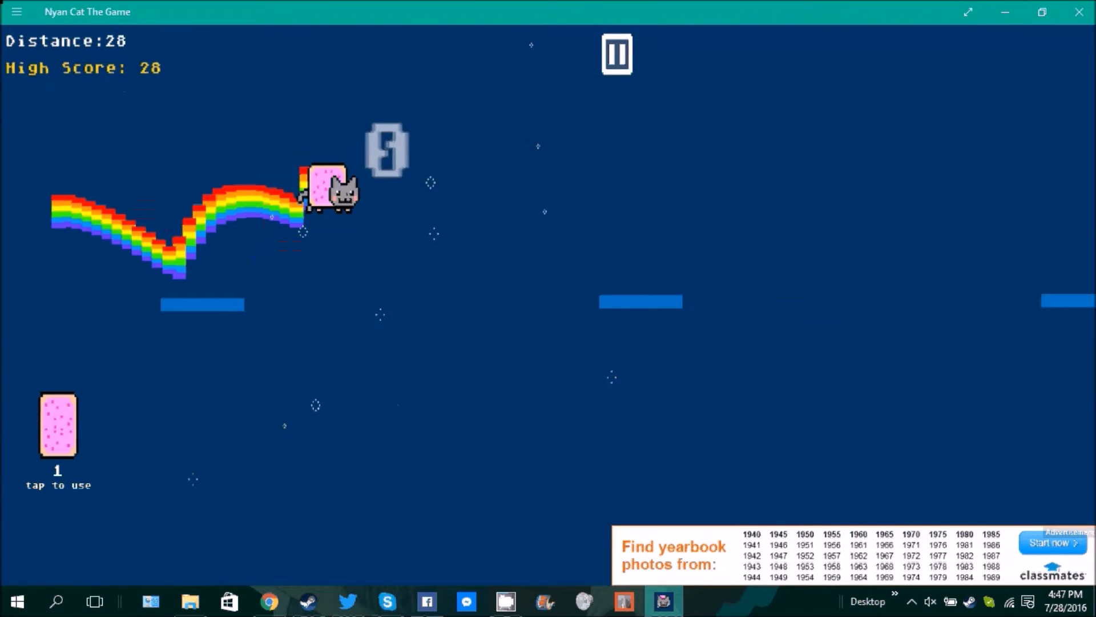